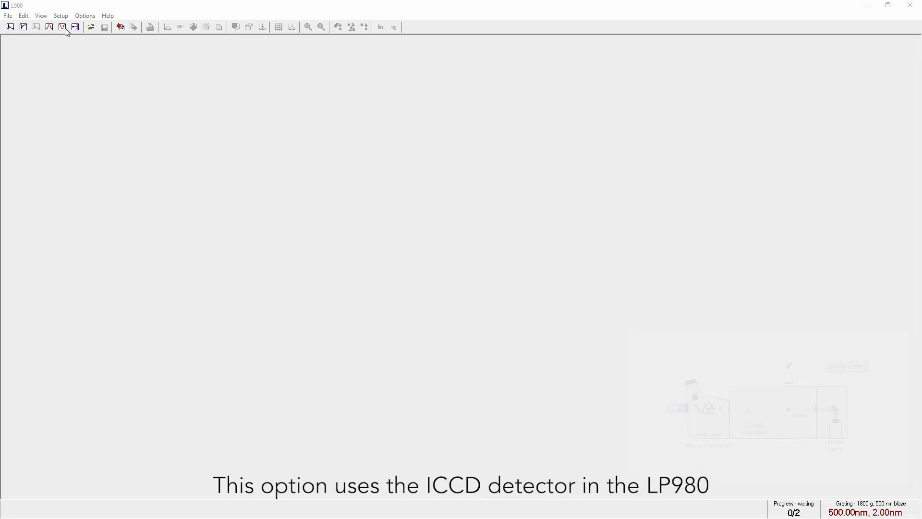
# Open the Spectral Absorption Setup dialog from the spectral toolbar menu
pyautogui.click(60, 15)
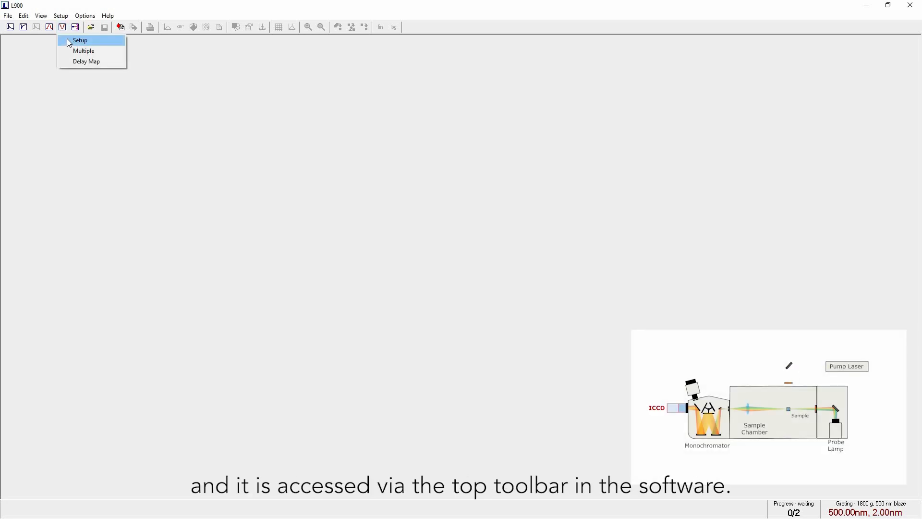
pyautogui.click(80, 40)
pyautogui.write('1')
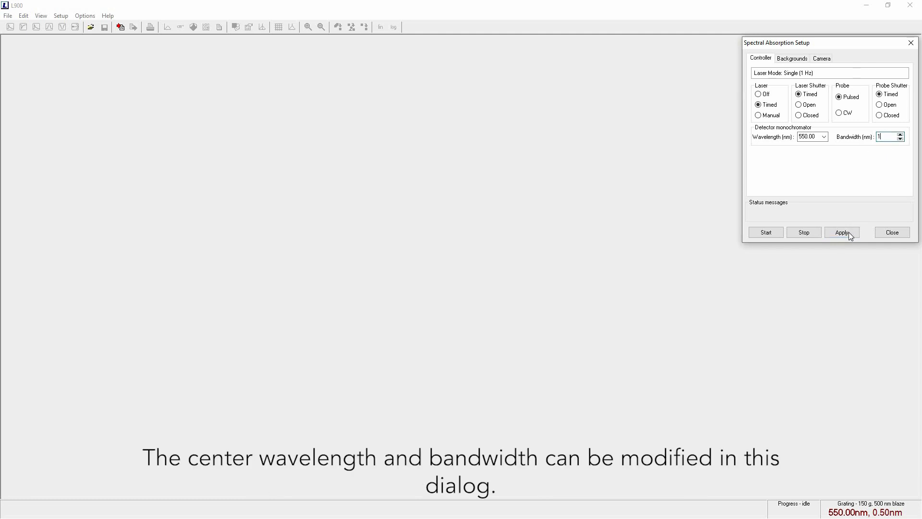
# Apply the 1 nm monochromator bandwidth and enter a 200 ns camera gate width
pyautogui.click(842, 231)
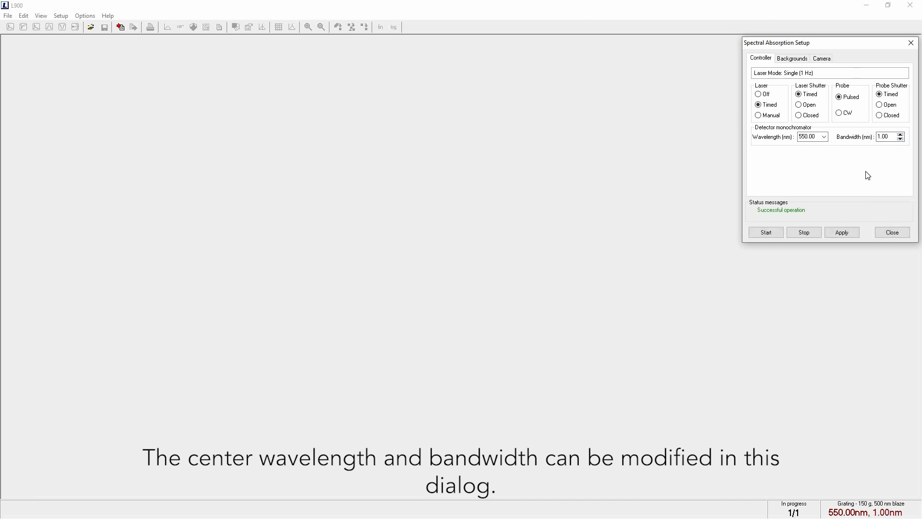
pyautogui.moveTo(816, 185)
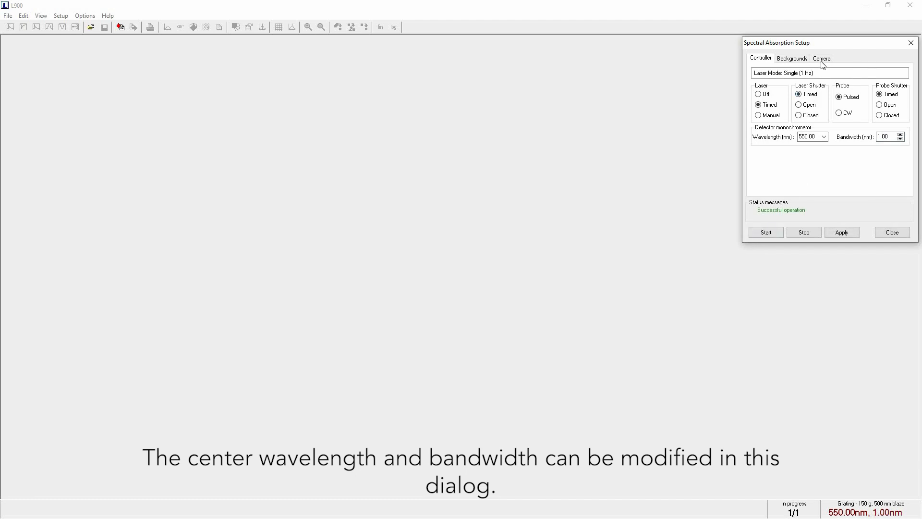
pyautogui.click(821, 58)
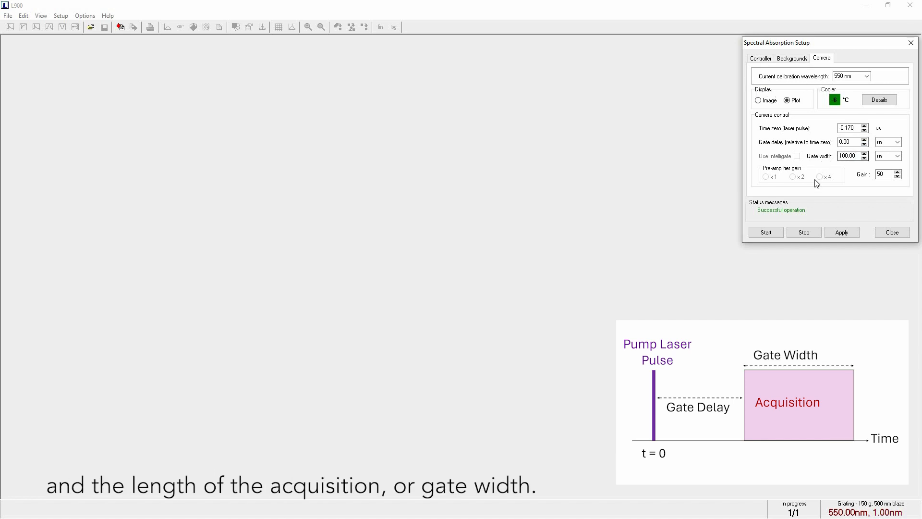
pyautogui.write('20')
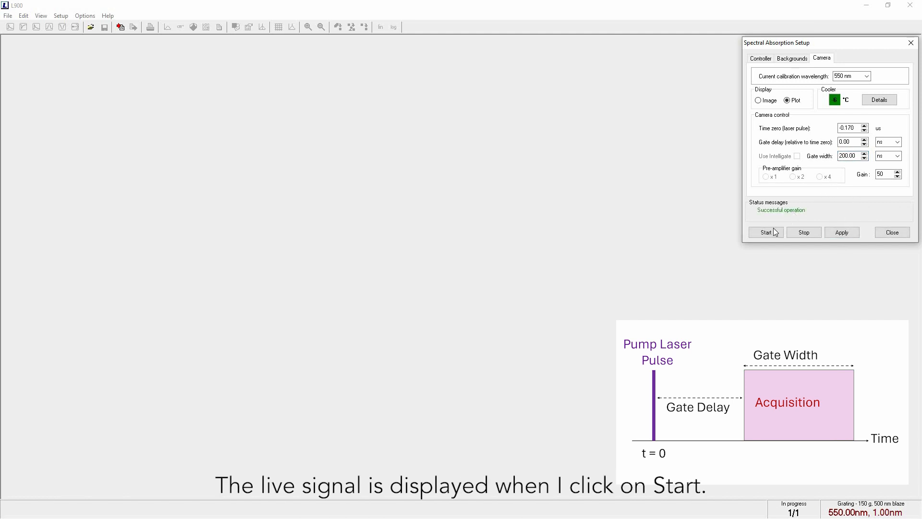
# Preview the live probe spectrum by starting and then stopping the signal display
pyautogui.click(766, 231)
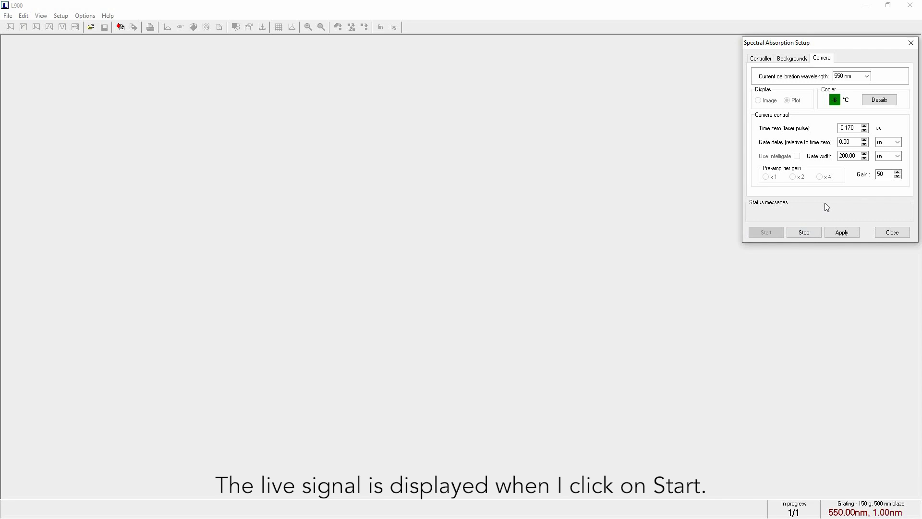
pyautogui.click(765, 232)
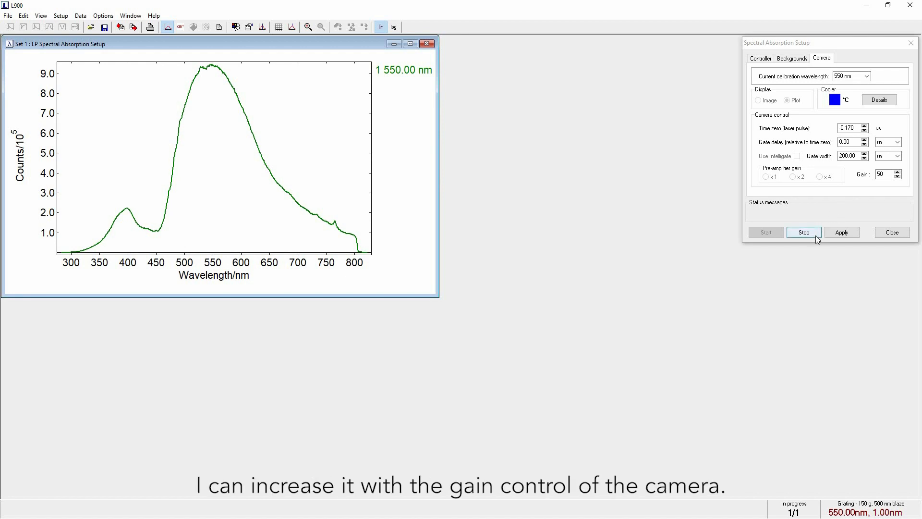
pyautogui.click(804, 231)
pyautogui.write('100')
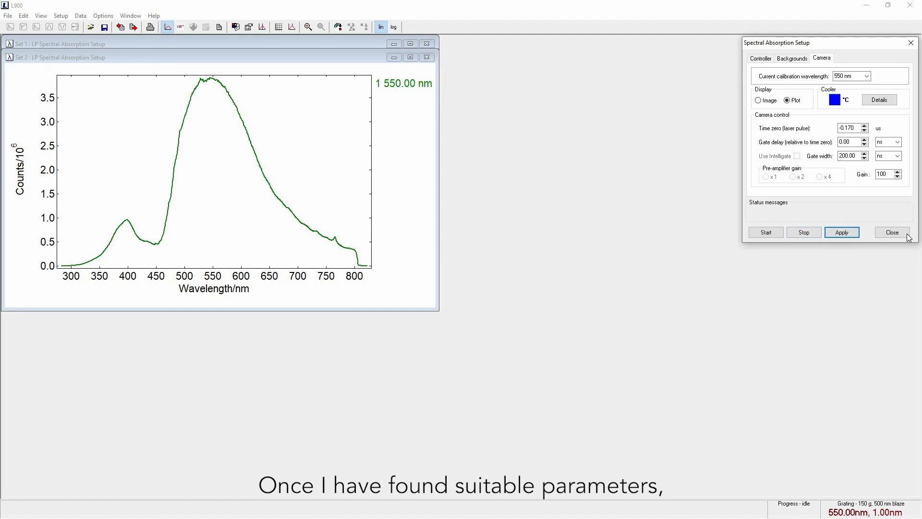
# Close the setup, apply 5 averages per measurement, and start the transient absorption run
pyautogui.click(892, 232)
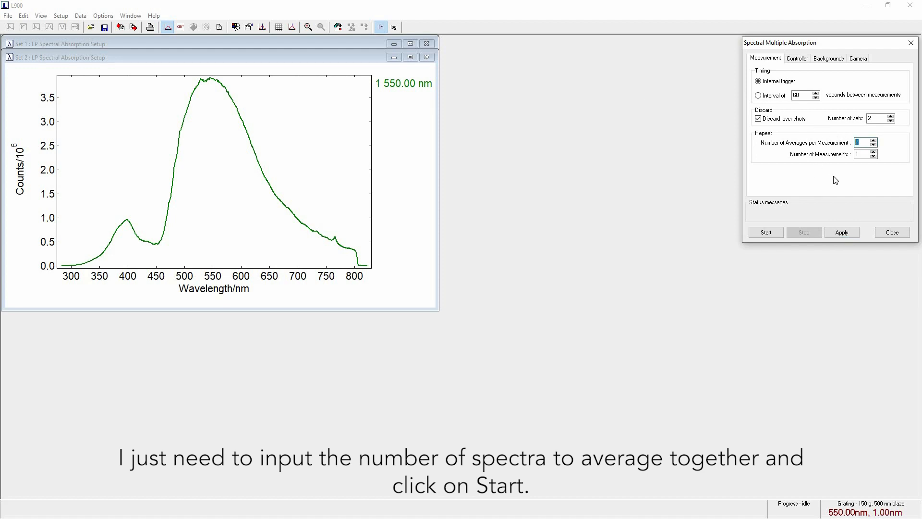
pyautogui.click(765, 231)
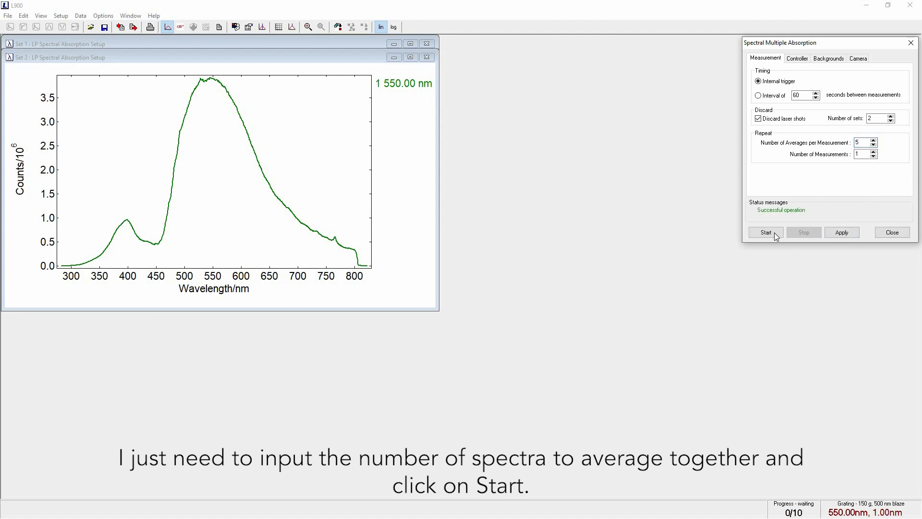
pyautogui.click(766, 232)
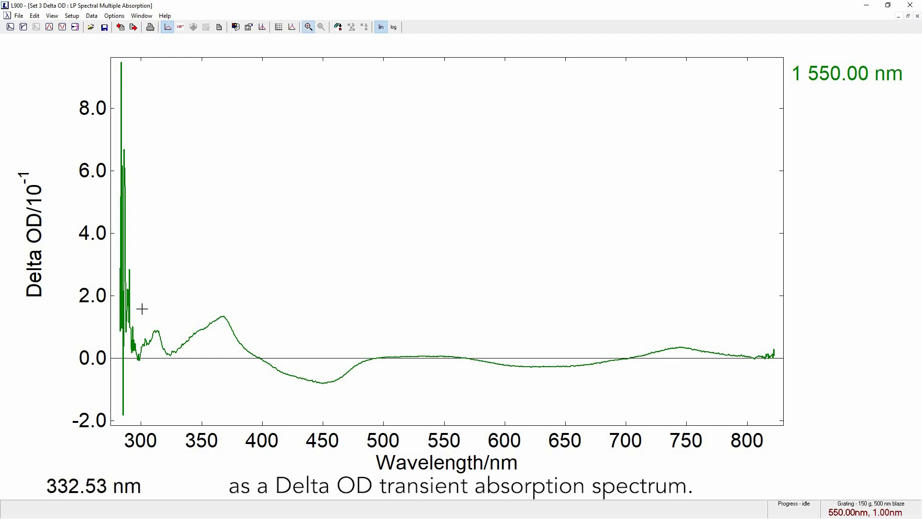
# Zoom the Delta OD plot to roughly 290–820 nm, excluding the short-wavelength spikes
pyautogui.moveTo(139, 307); pyautogui.dragTo(777, 392)
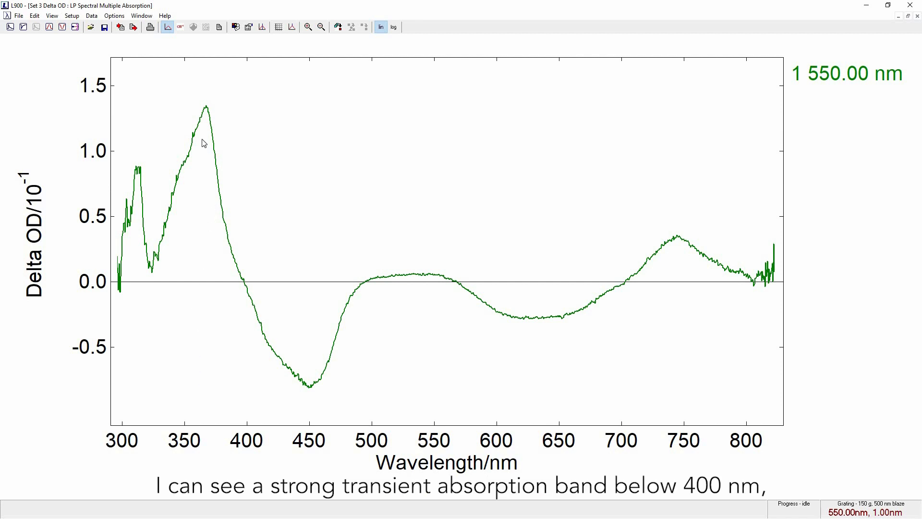
pyautogui.moveTo(838, 259)
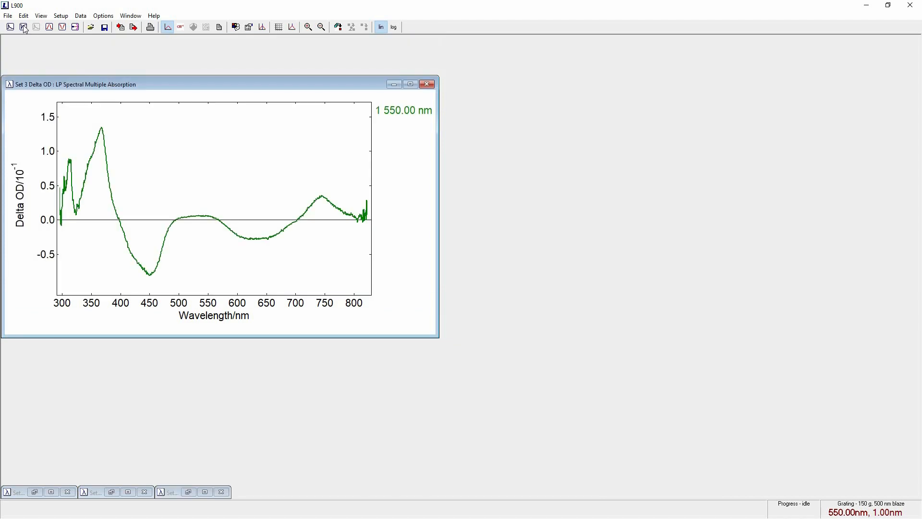
# Configure kinetic absorption at 370 nm, 2 nm bandwidth, single laser mode, and apply
pyautogui.click(23, 27)
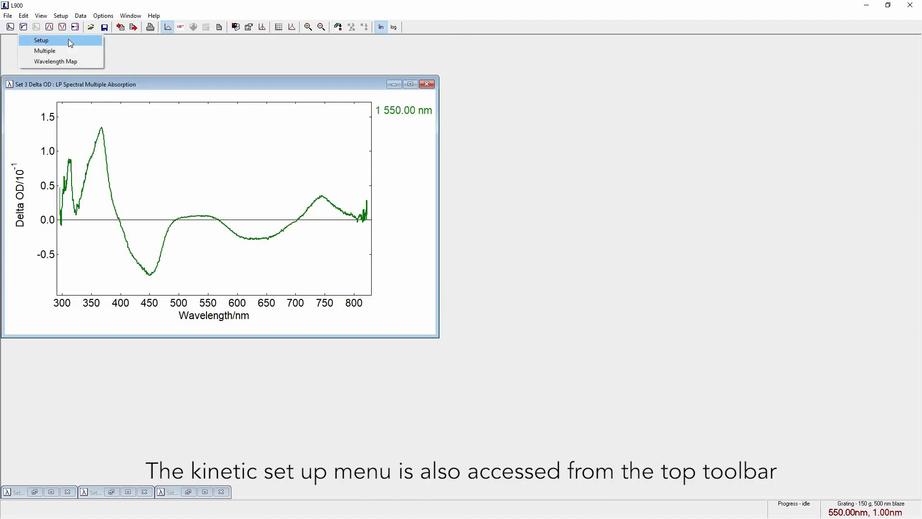
pyautogui.click(42, 40)
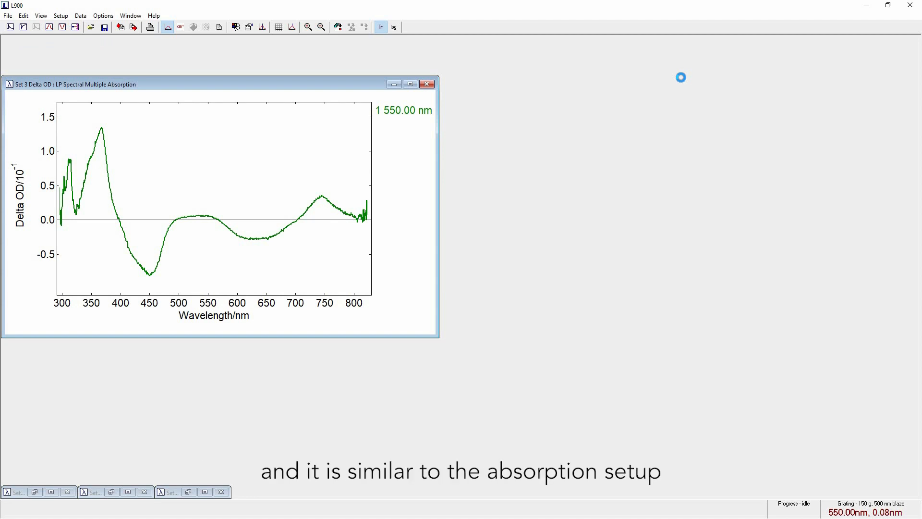
pyautogui.moveTo(682, 82)
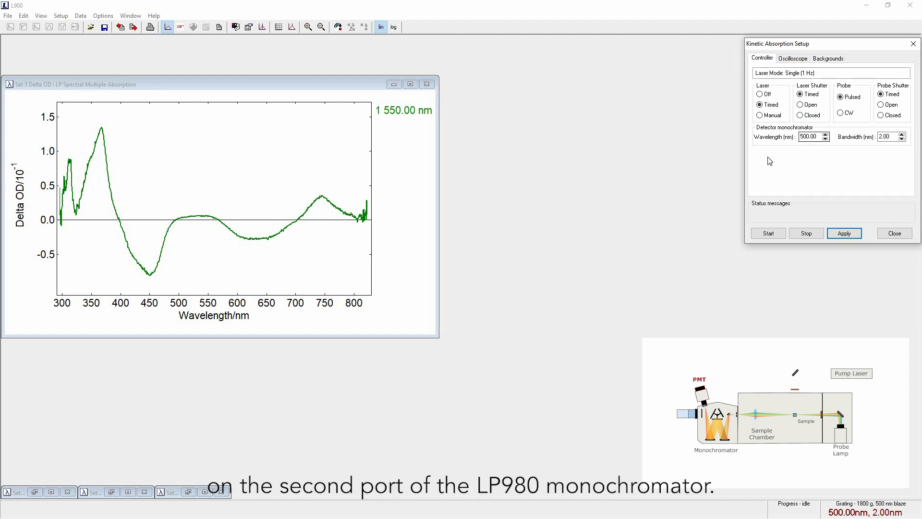
pyautogui.write('3')
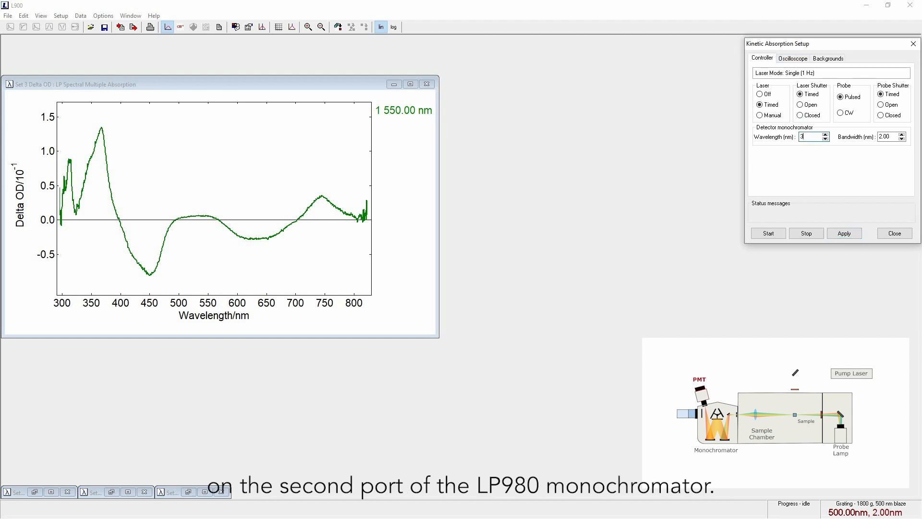
pyautogui.write('370')
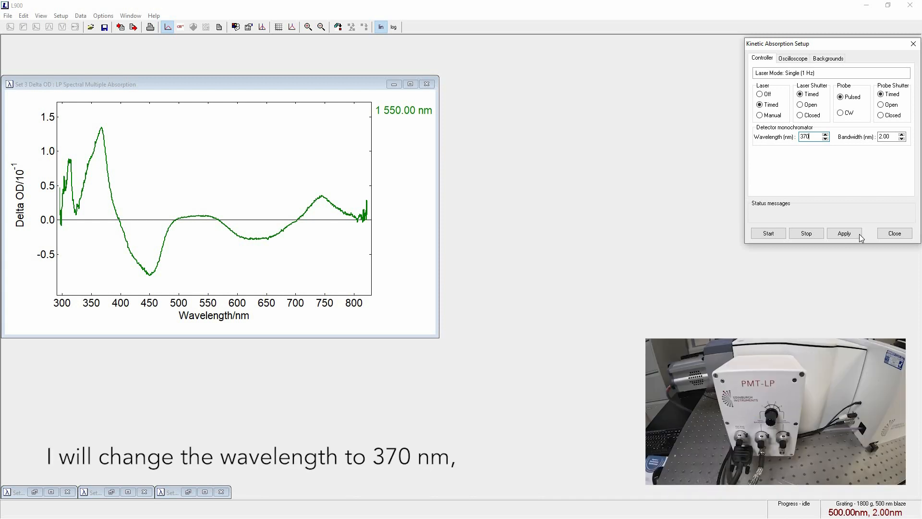
pyautogui.click(844, 233)
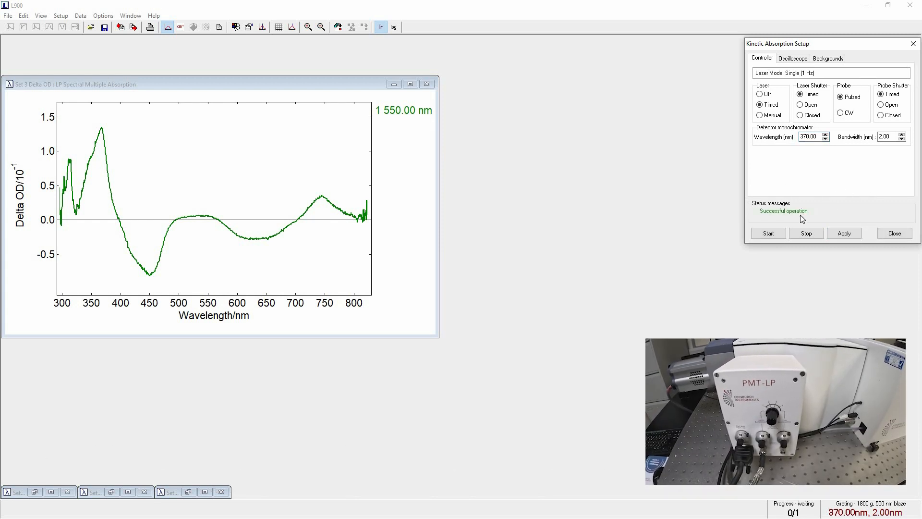
pyautogui.click(767, 233)
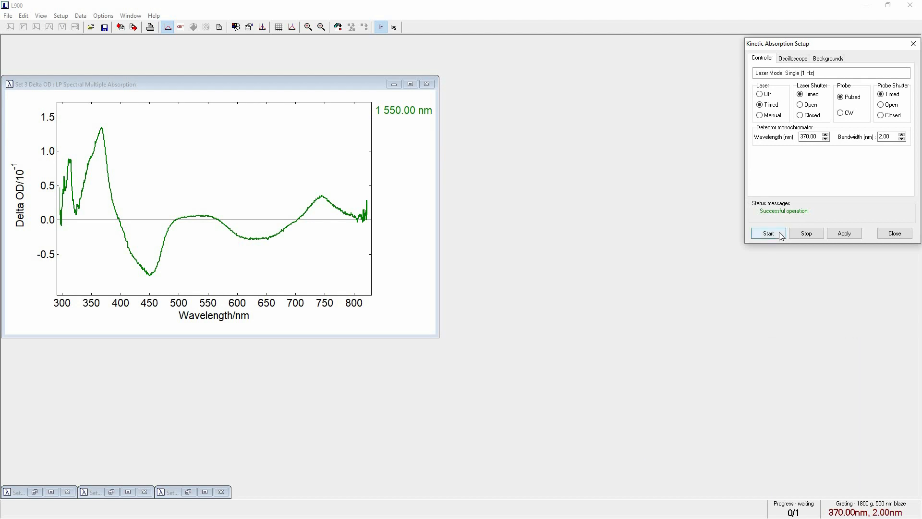
# Acquire a single-shot 370 nm kinetic trace, review oscilloscope settings, and close the setup
pyautogui.click(767, 233)
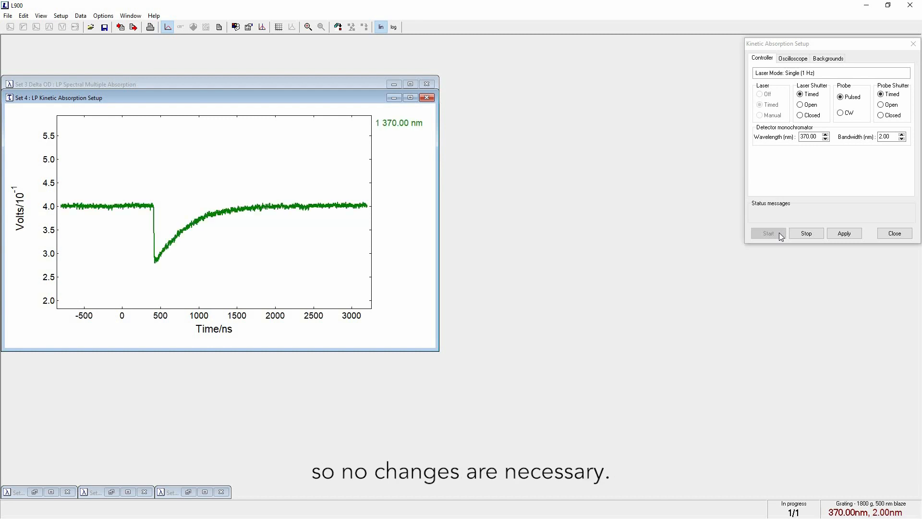
pyautogui.moveTo(845, 82)
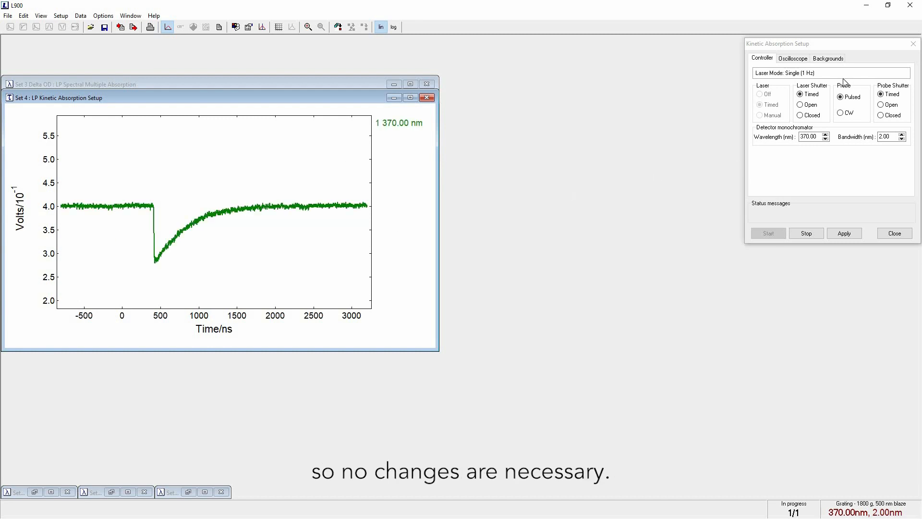
pyautogui.click(792, 58)
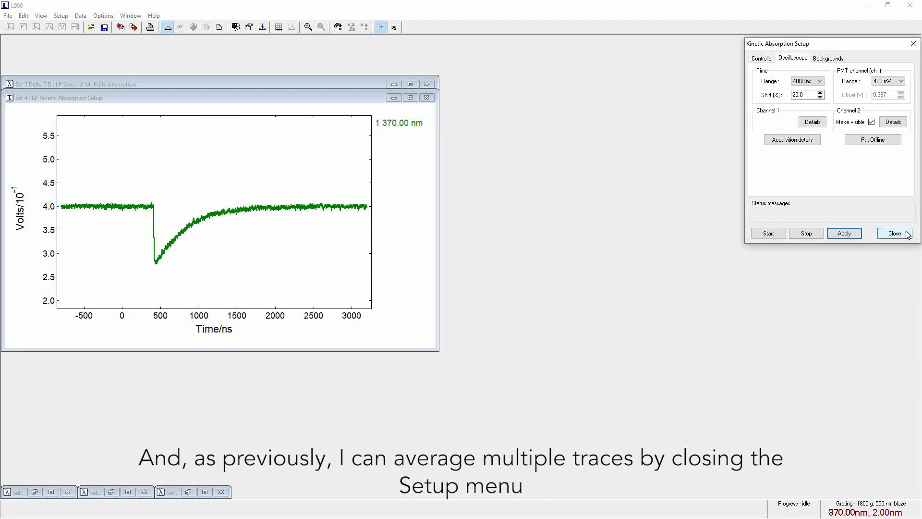
pyautogui.click(894, 233)
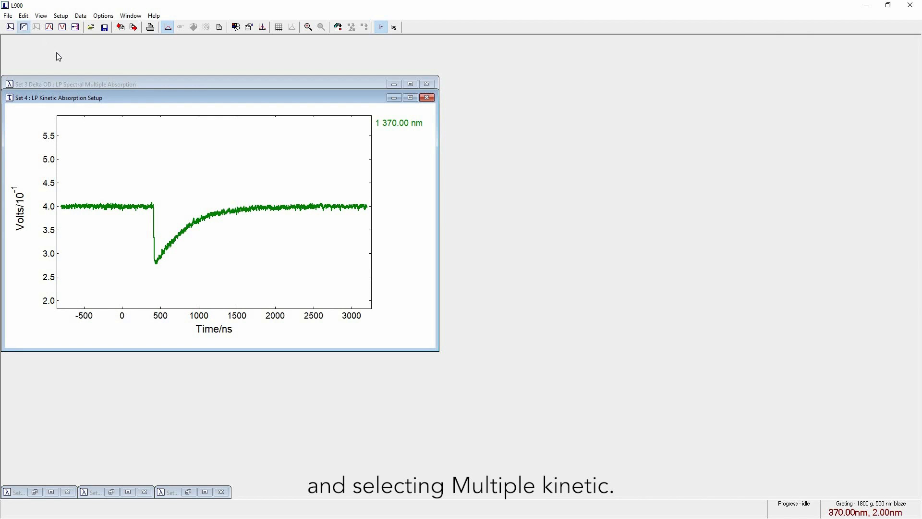
# Run a 5-average 370 nm kinetic measurement, then close the Multiple Kinetic setup
pyautogui.click(24, 27)
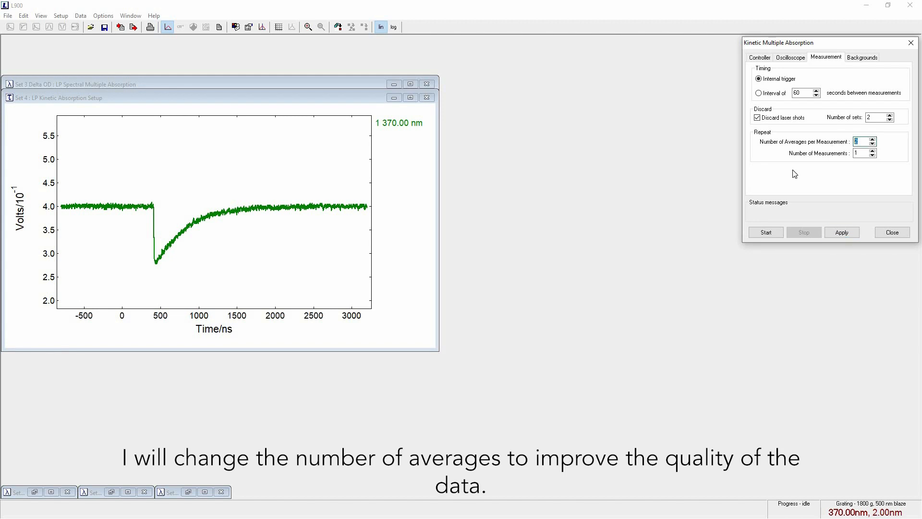
pyautogui.write('5')
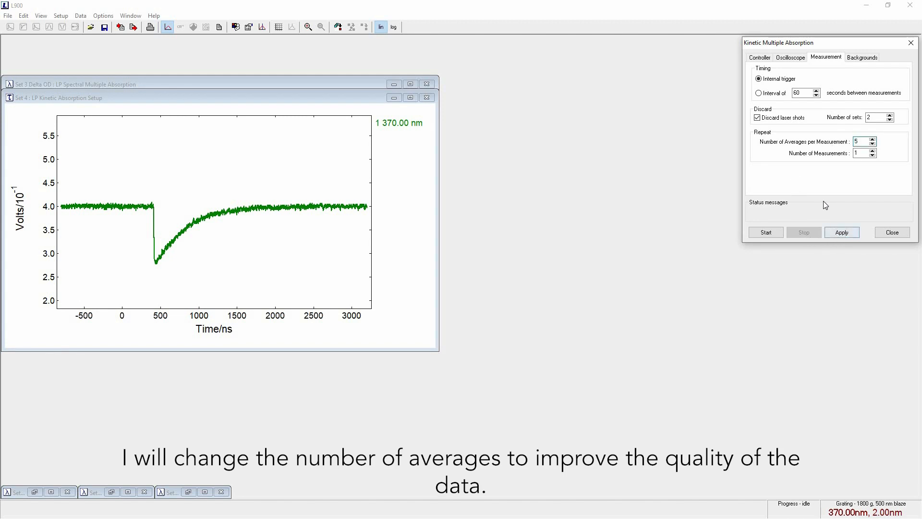
pyautogui.click(766, 232)
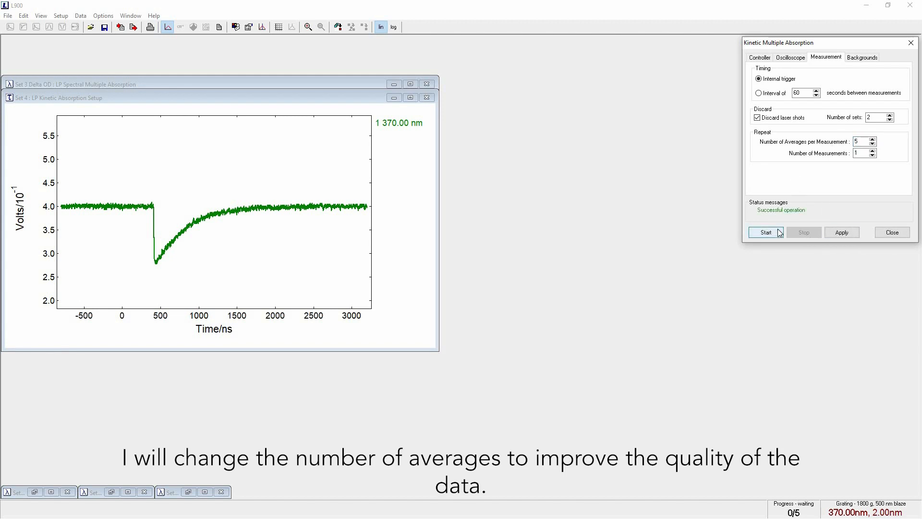
pyautogui.click(765, 231)
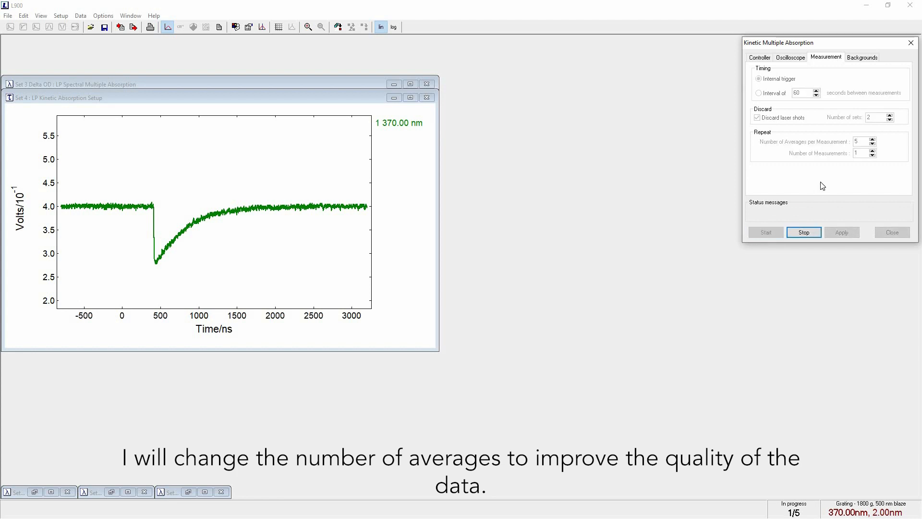
pyautogui.click(765, 232)
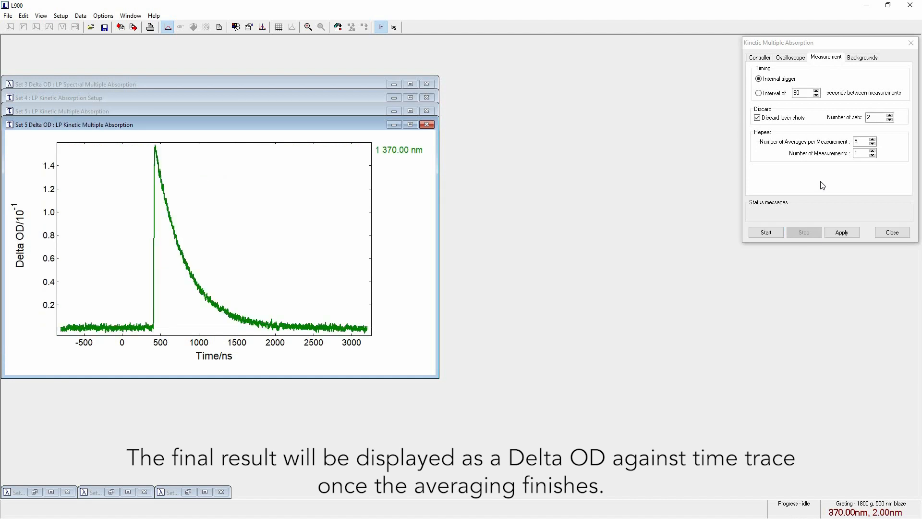
pyautogui.moveTo(554, 222)
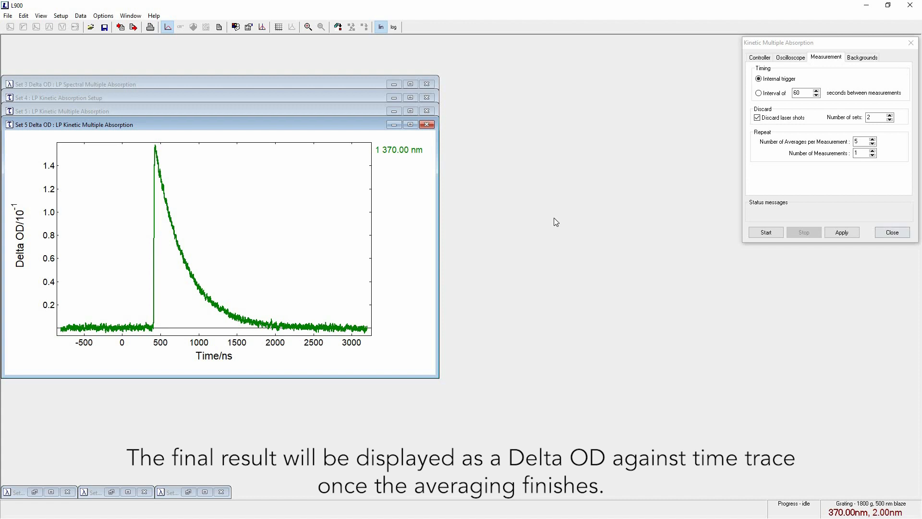
pyautogui.click(891, 232)
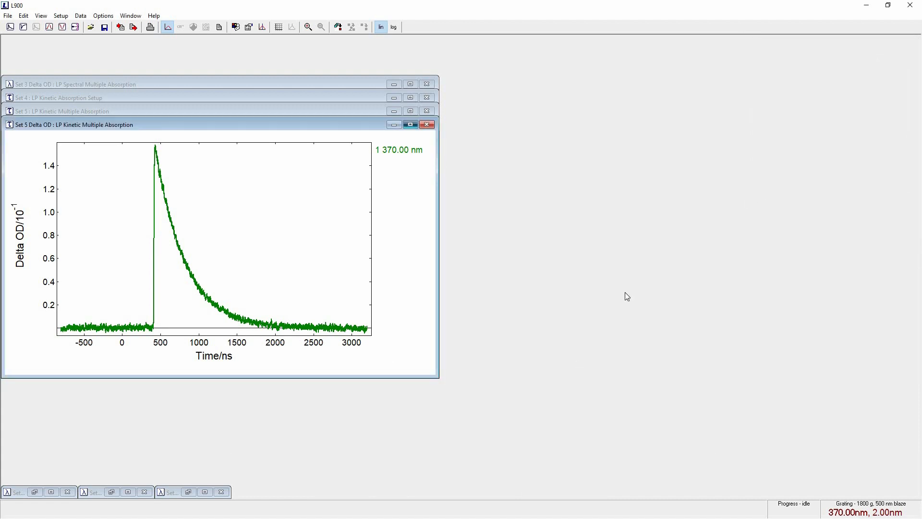
# Maximize the Set 5 decay plot and open Data > Exponential Fit > Tail fit
pyautogui.click(409, 124)
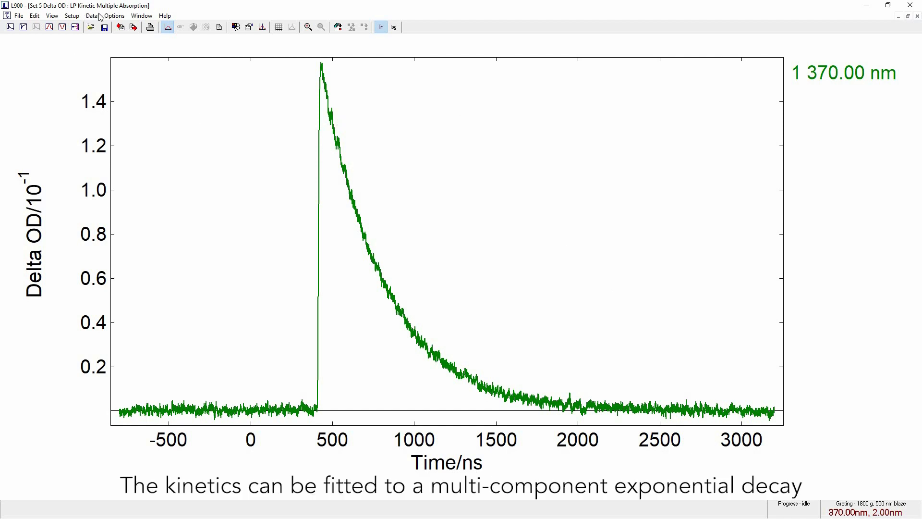
pyautogui.click(91, 15)
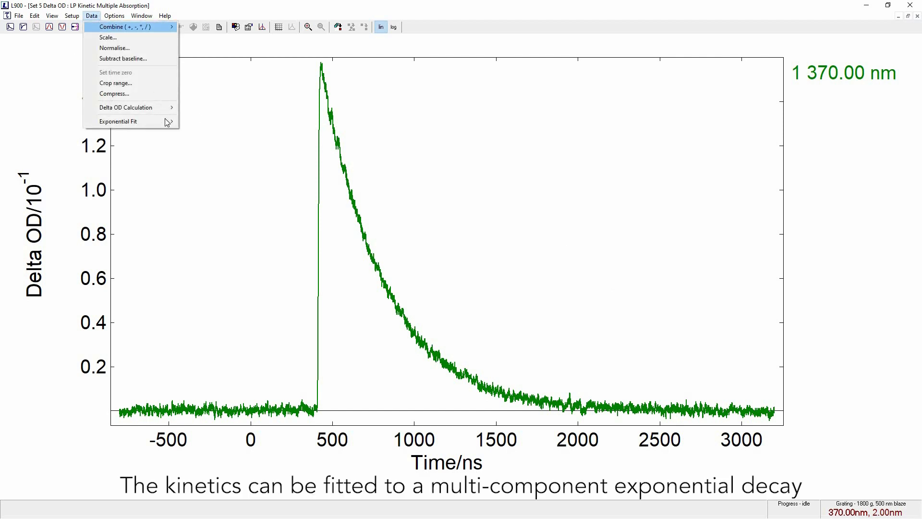
pyautogui.moveTo(118, 121)
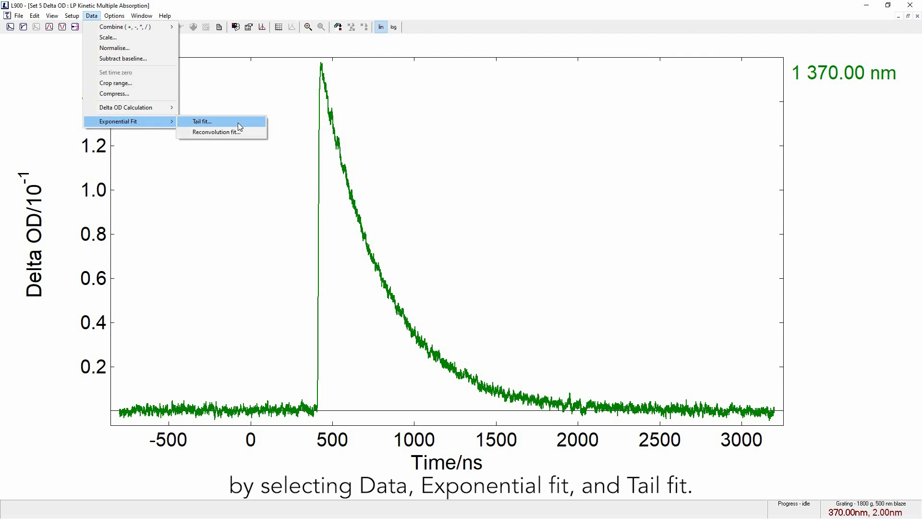
pyautogui.click(201, 121)
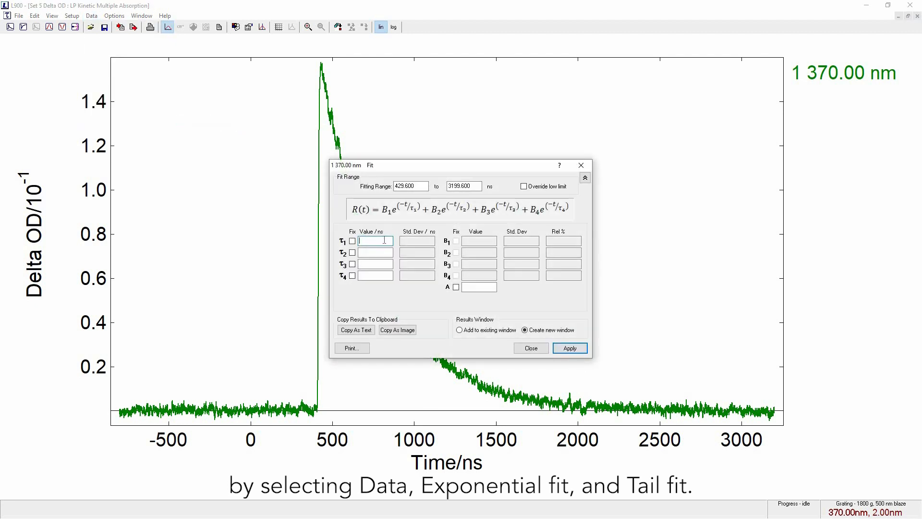
# Fit the decay using a 300 ns τ1 starting guess, then close the Fit dialog
pyautogui.write('3')
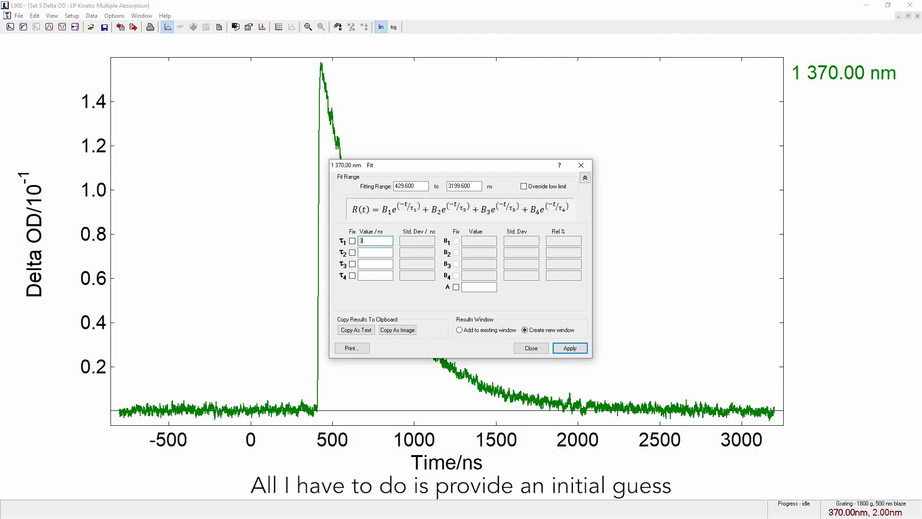
pyautogui.write('00')
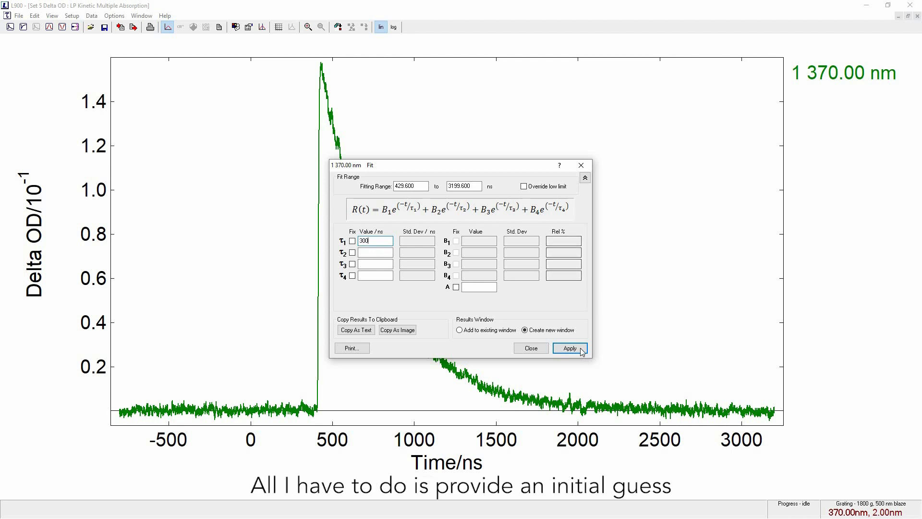
pyautogui.click(569, 348)
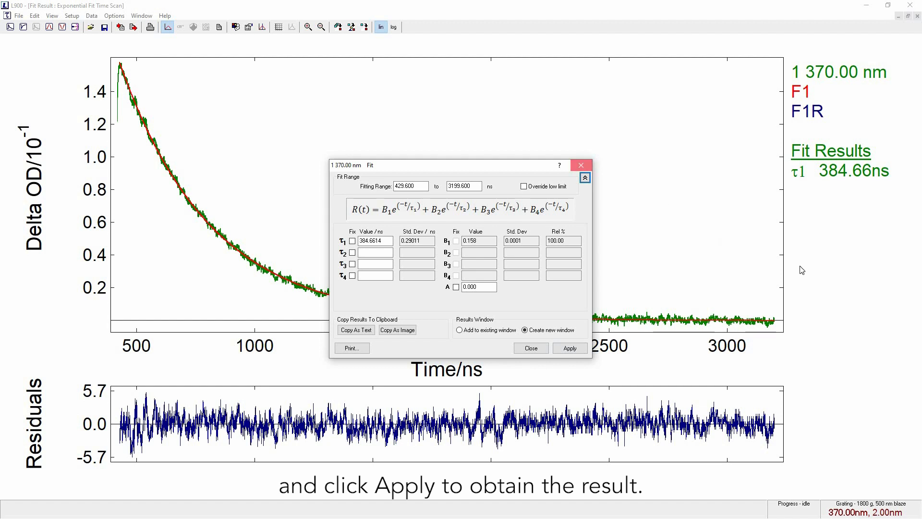
pyautogui.click(529, 348)
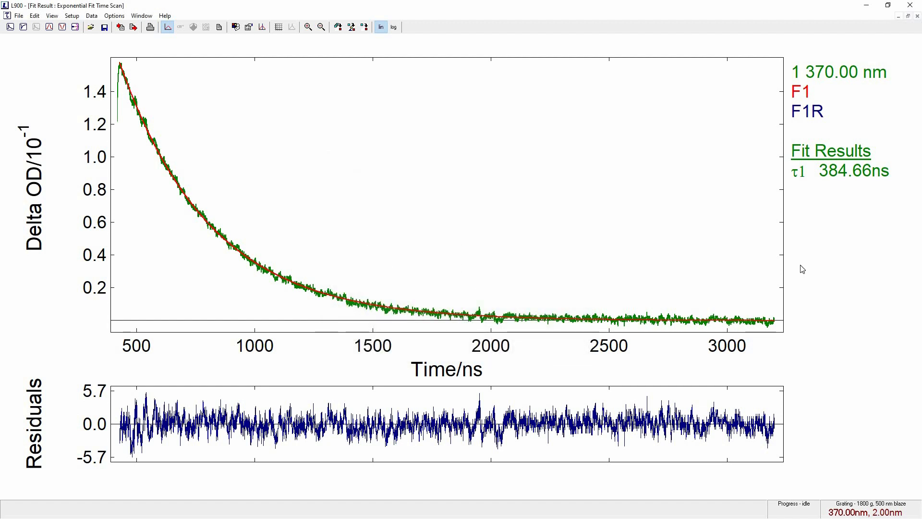